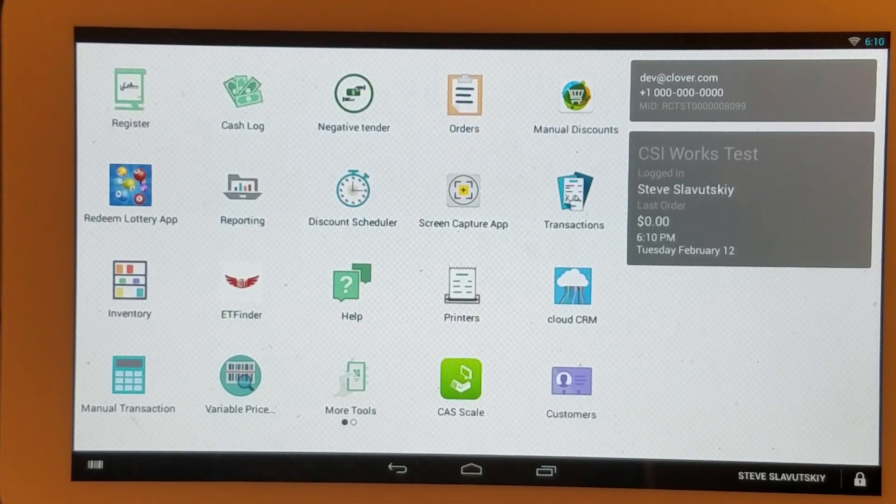
Step: Add a Beef Roll to a new Register order at a set price of $1.00
left_click(129, 94)
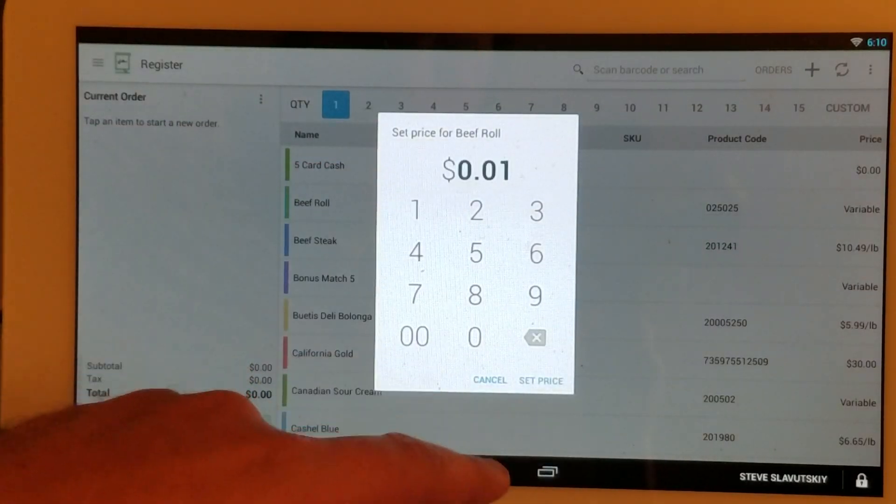
left_click(540, 381)
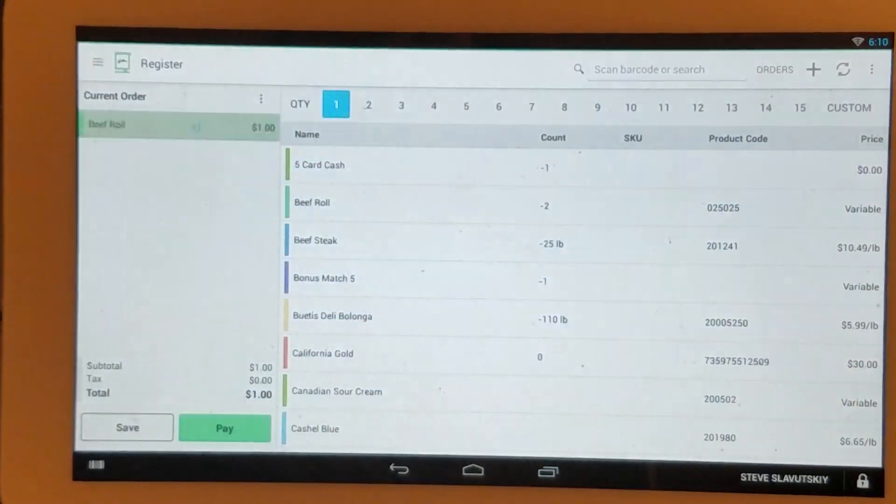
Step: Save the Beef Roll order so it is stored as an open $1.00 order
left_click(225, 429)
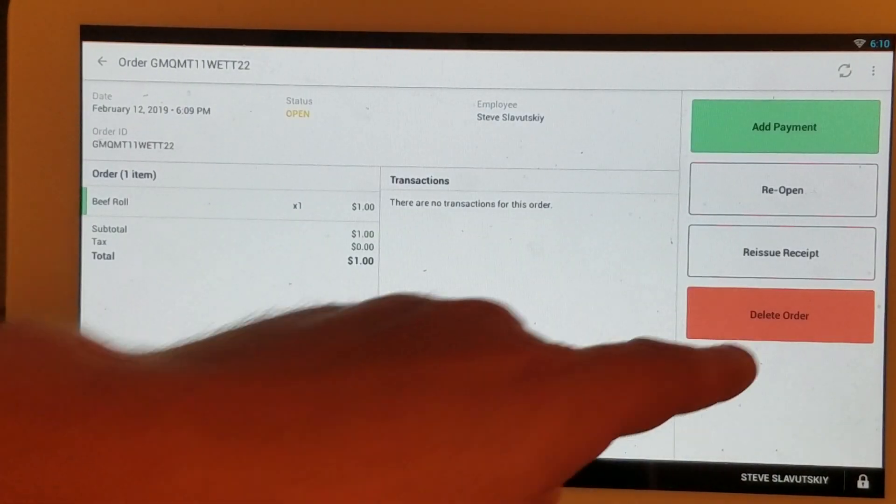
Step: Delete open order GMQMT11WETT22 and confirm, removing it from the orders list
left_click(781, 314)
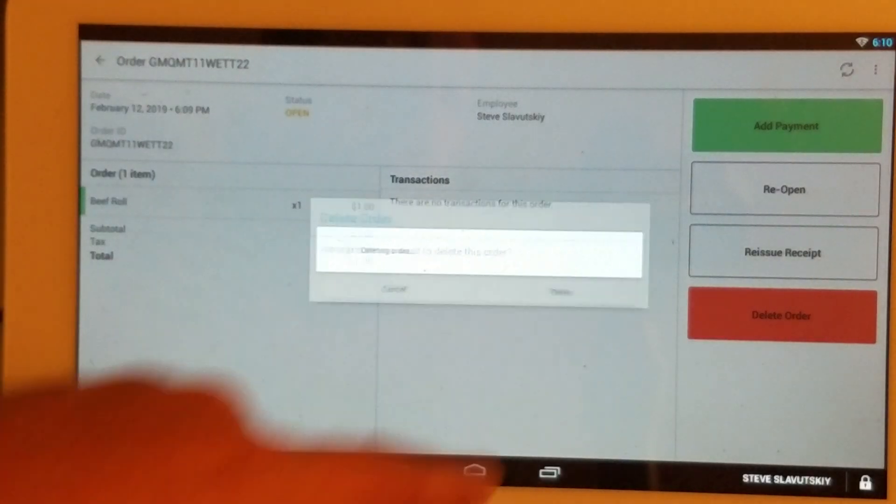
left_click(394, 290)
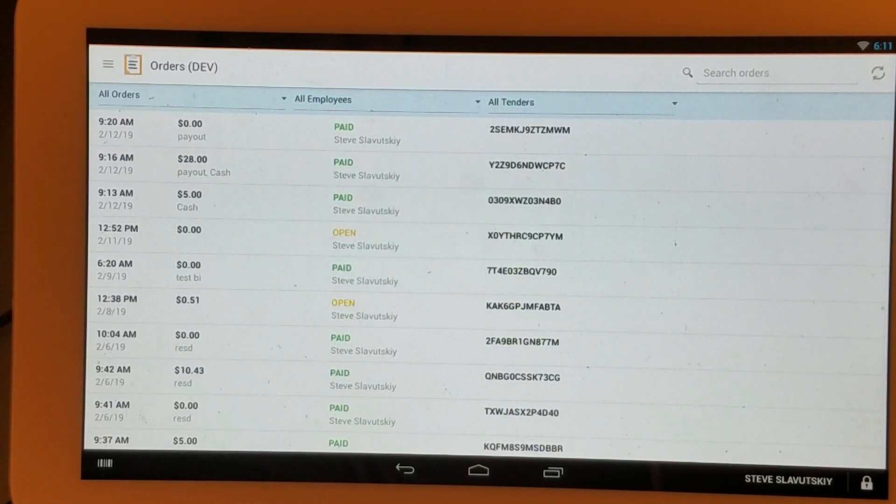
mouse_move(343, 342)
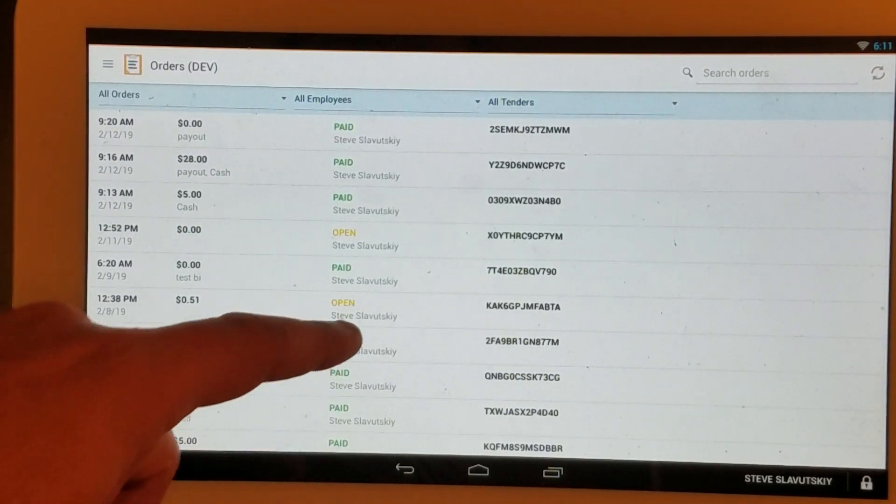
Step: Load the open $0.51 order from 2/8/19 with its $0.50 and $0.01 custom items
left_click(366, 307)
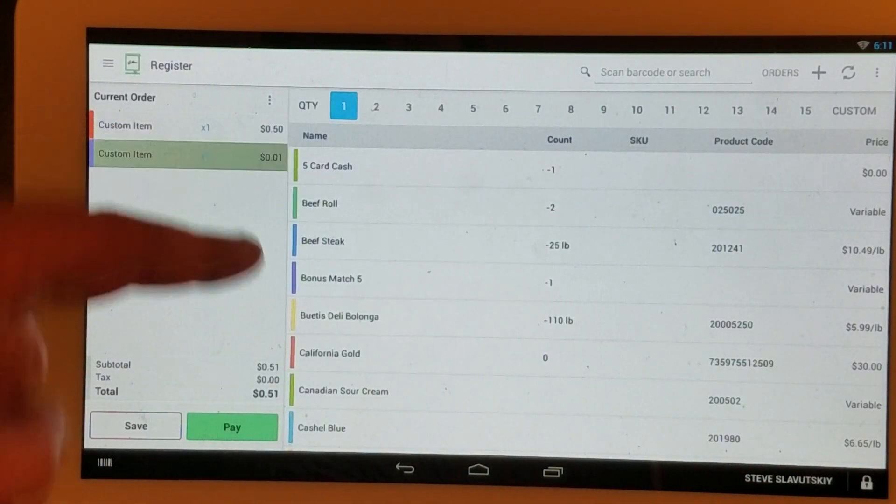
Step: Remove the $0.01 custom item and pay the remaining $0.50 in cash
left_click(142, 154)
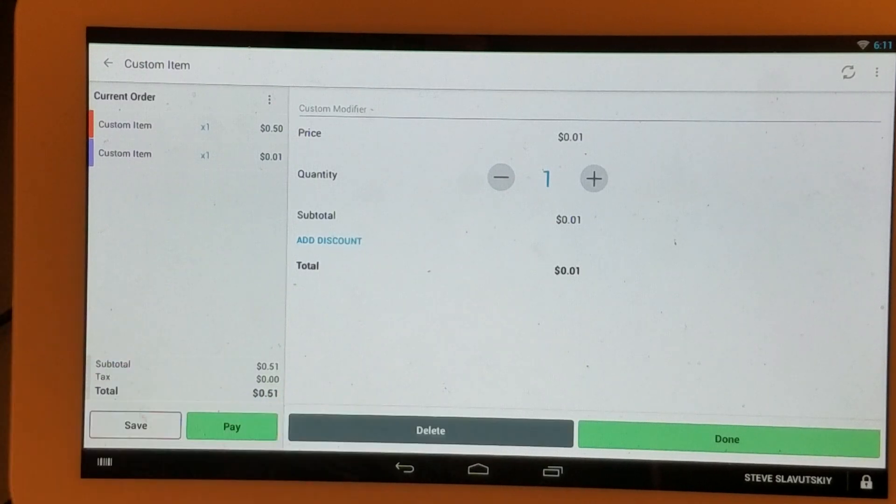
left_click(726, 439)
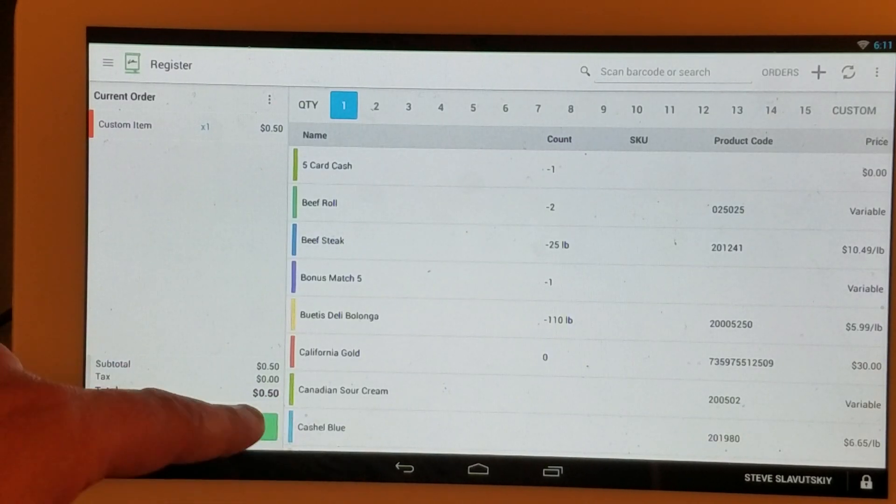
left_click(269, 427)
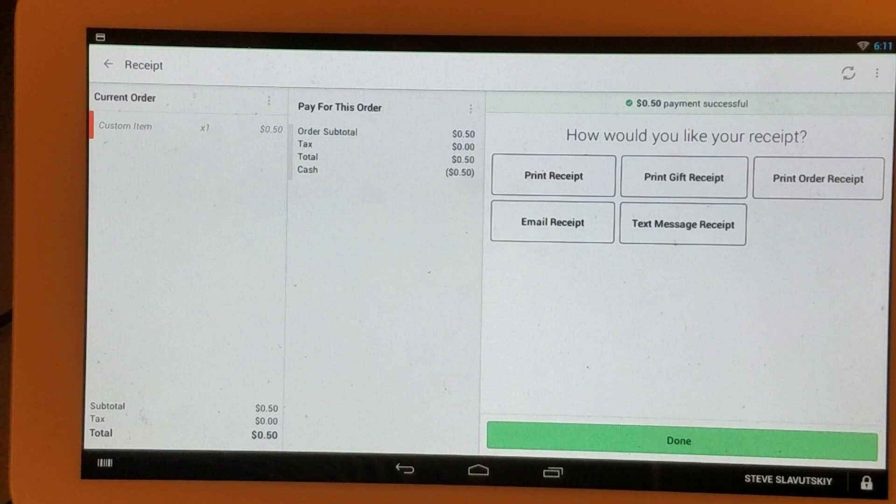
Step: Finish the sale without a receipt, view ETFinder, and return to the home screen
left_click(678, 441)
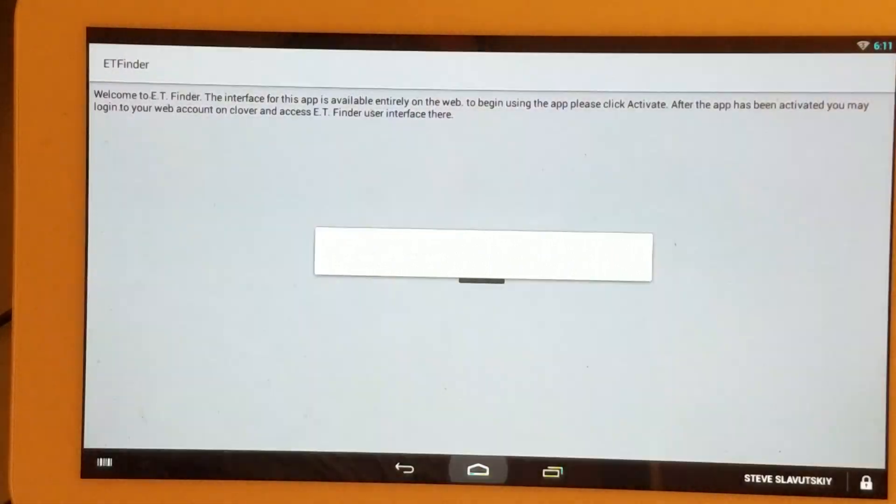
left_click(478, 469)
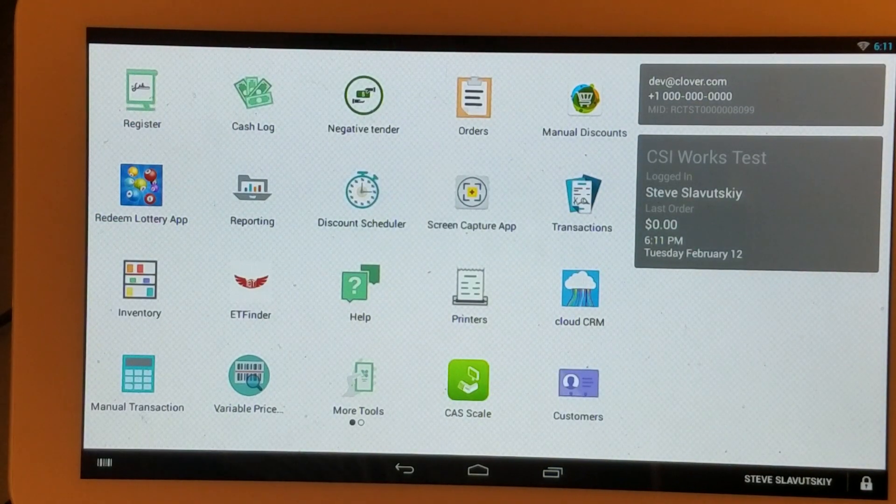